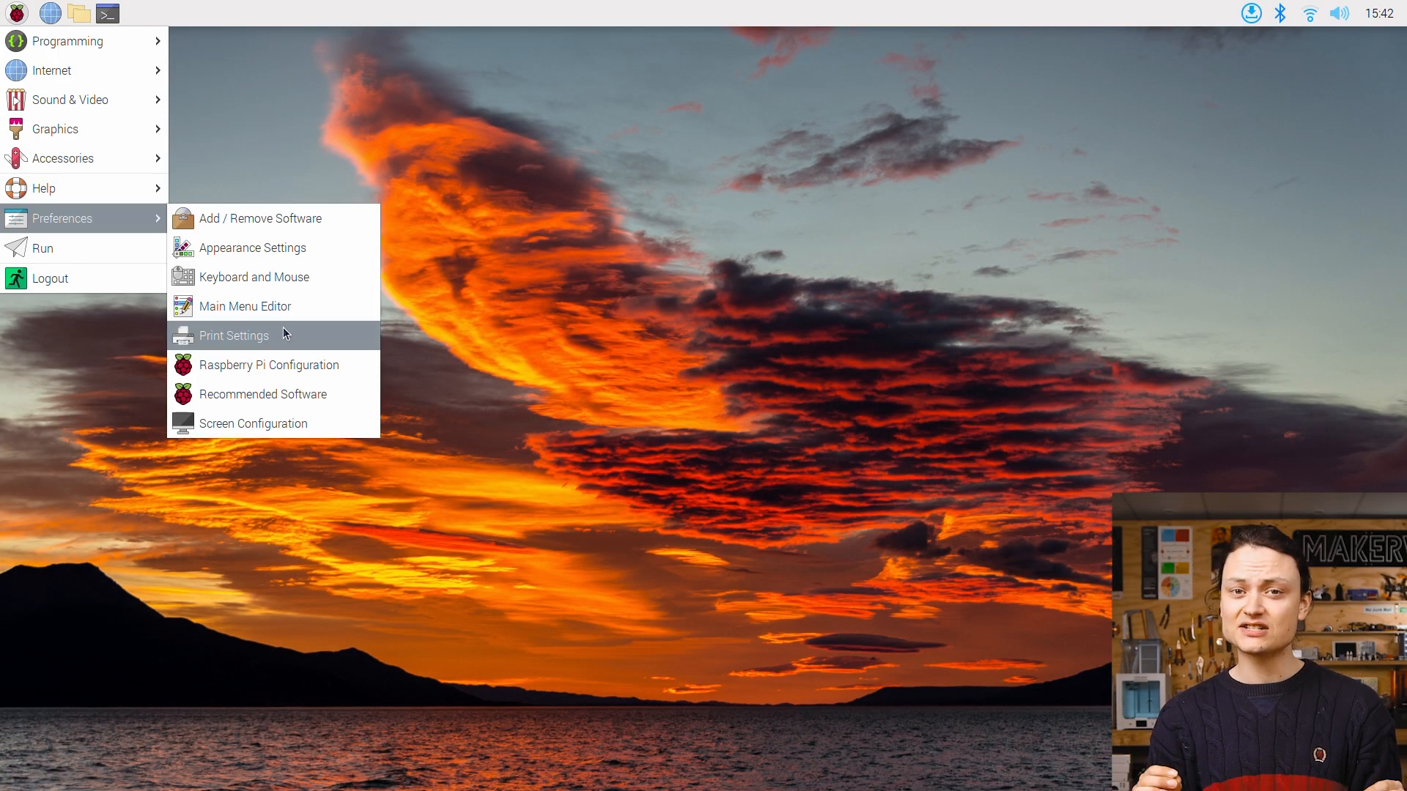
Enable I2C under Interfaces in Raspberry Pi Configuration, confirm with OK, and bring up a terminal
{"action": "left_click", "coordinate": [268, 365]}
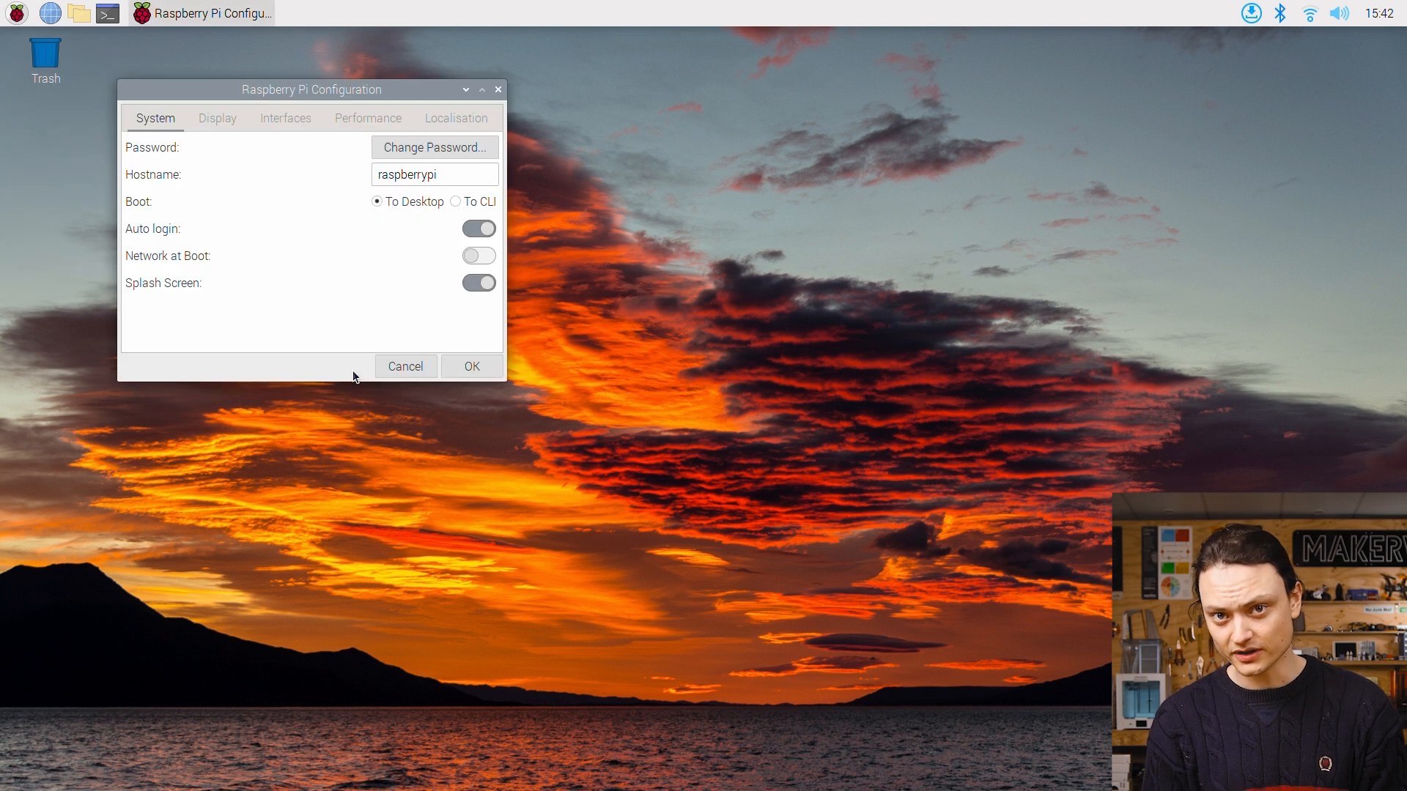
{"action": "left_click", "coordinate": [284, 117]}
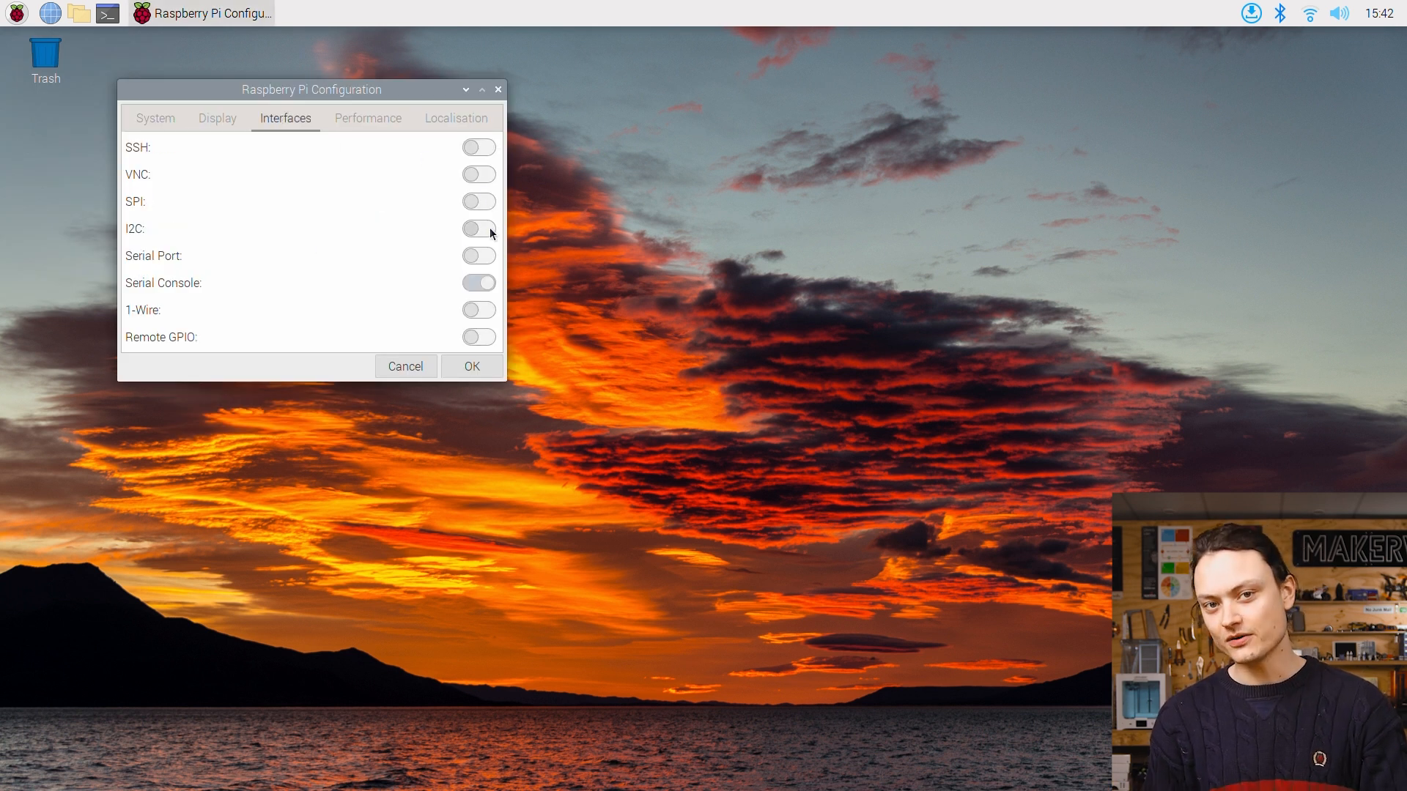
{"action": "left_click", "coordinate": [477, 228]}
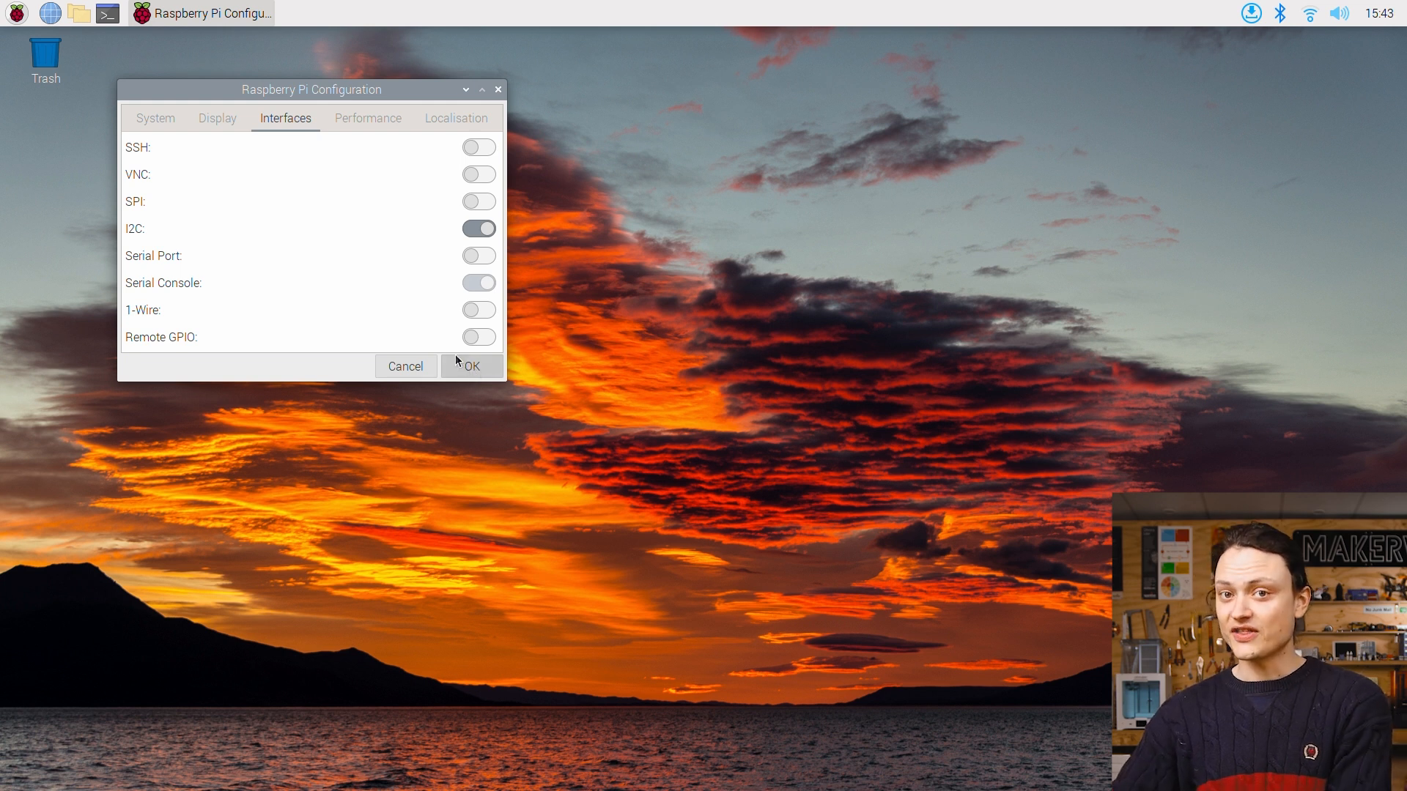
{"action": "left_click", "coordinate": [14, 13]}
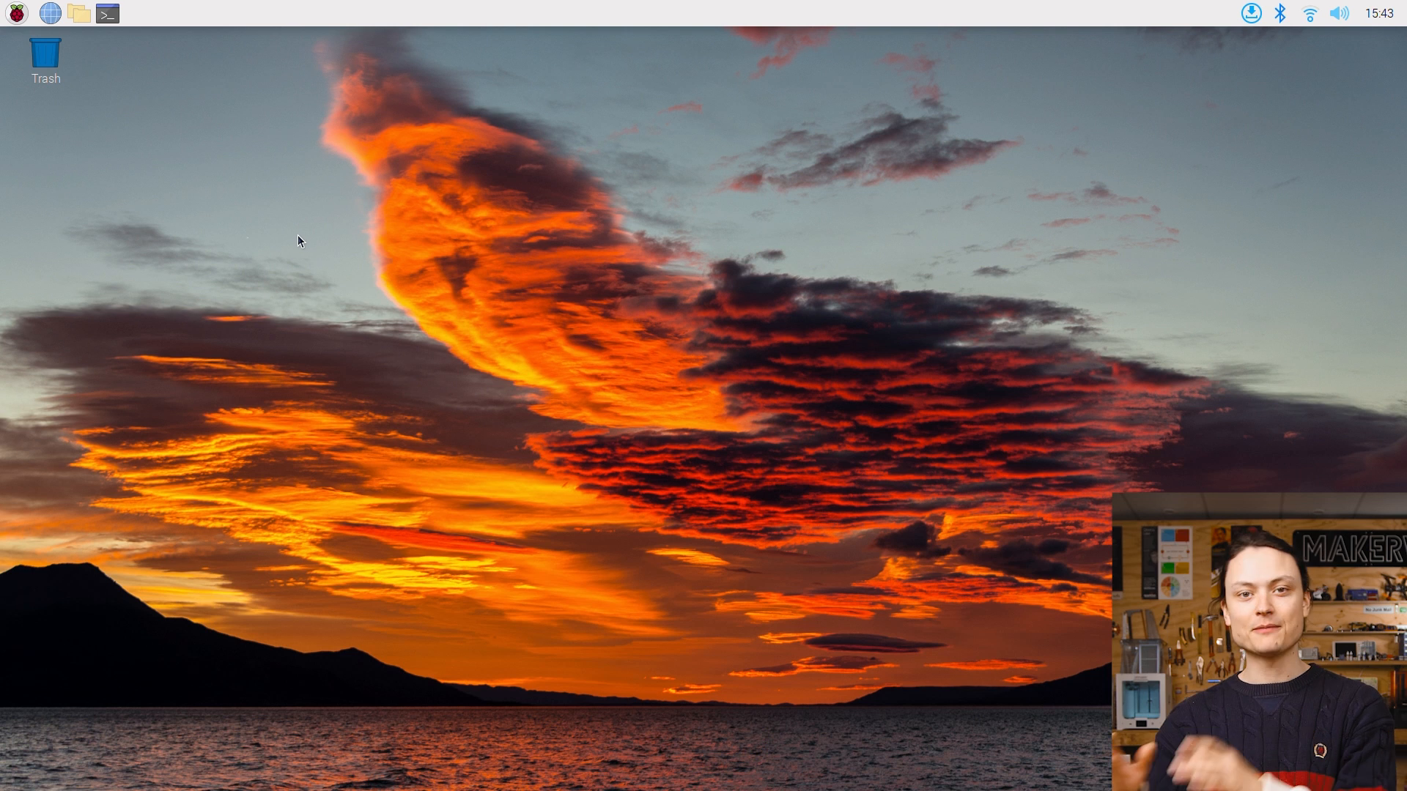
{"action": "left_click", "coordinate": [107, 13]}
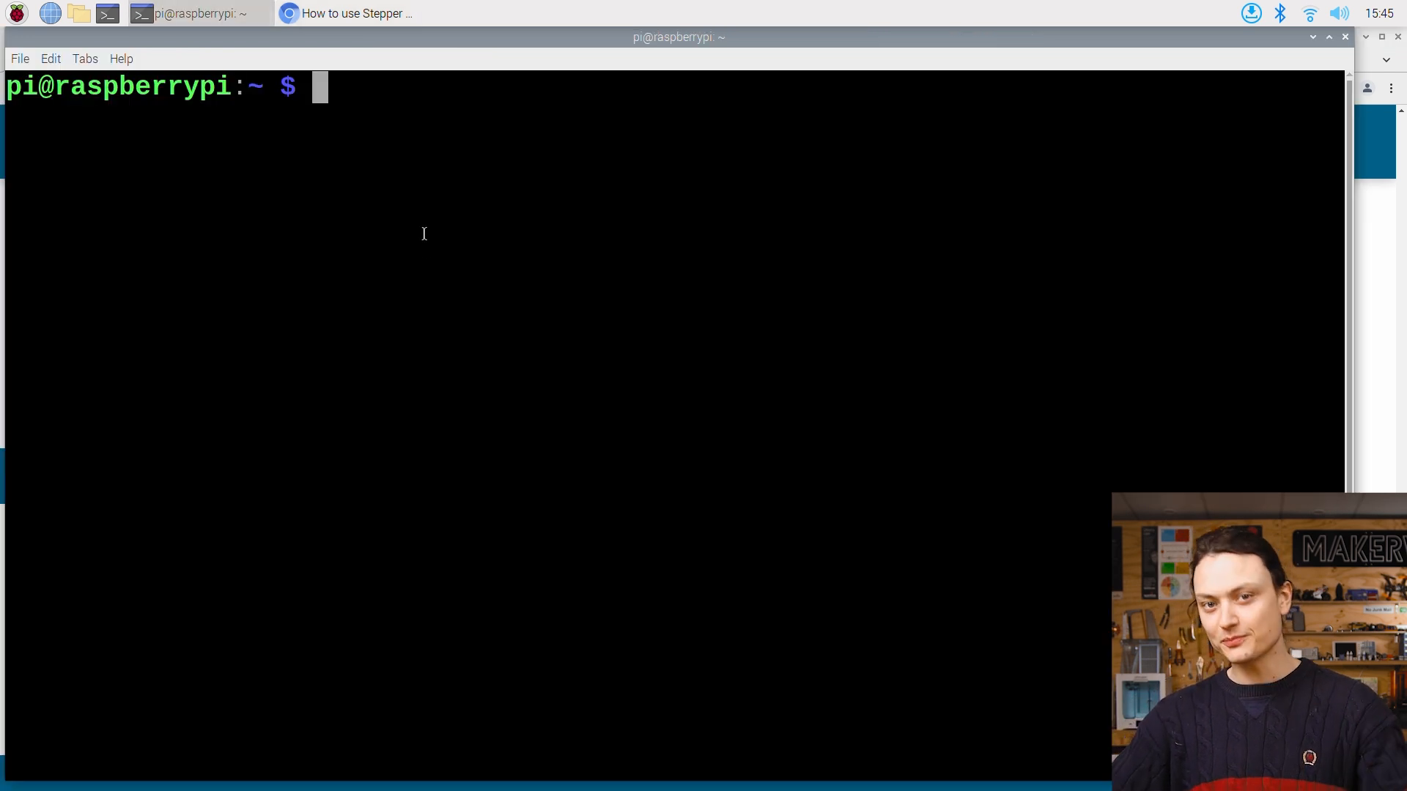
Run 'sudo apt-get update' then 'sudo pip3 install adafruit-circuitpython-motorkit' in the terminal
{"action": "type", "text": "sudo apt-get update"}
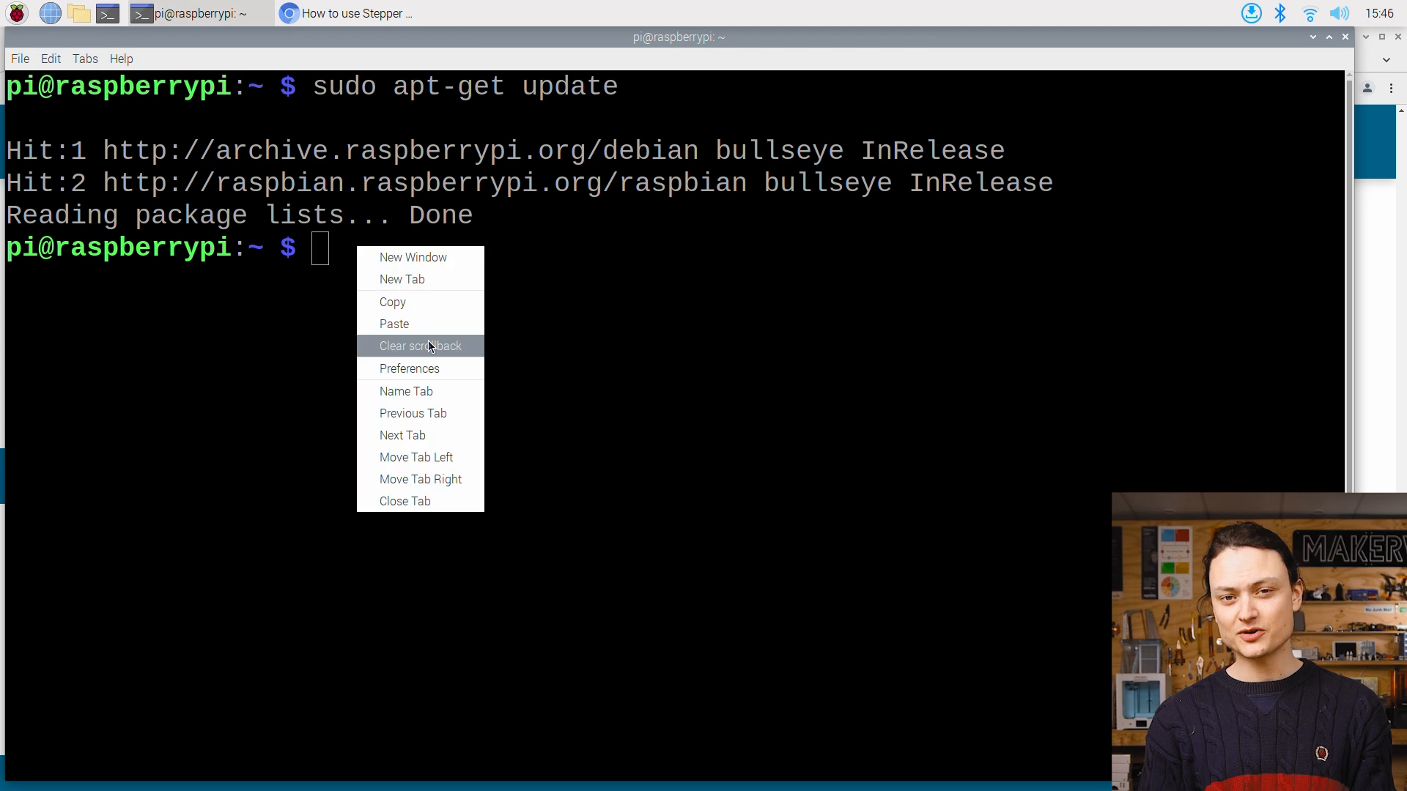
{"action": "type", "text": "sudo pip3 install adafruit-circuitpython-motorkit"}
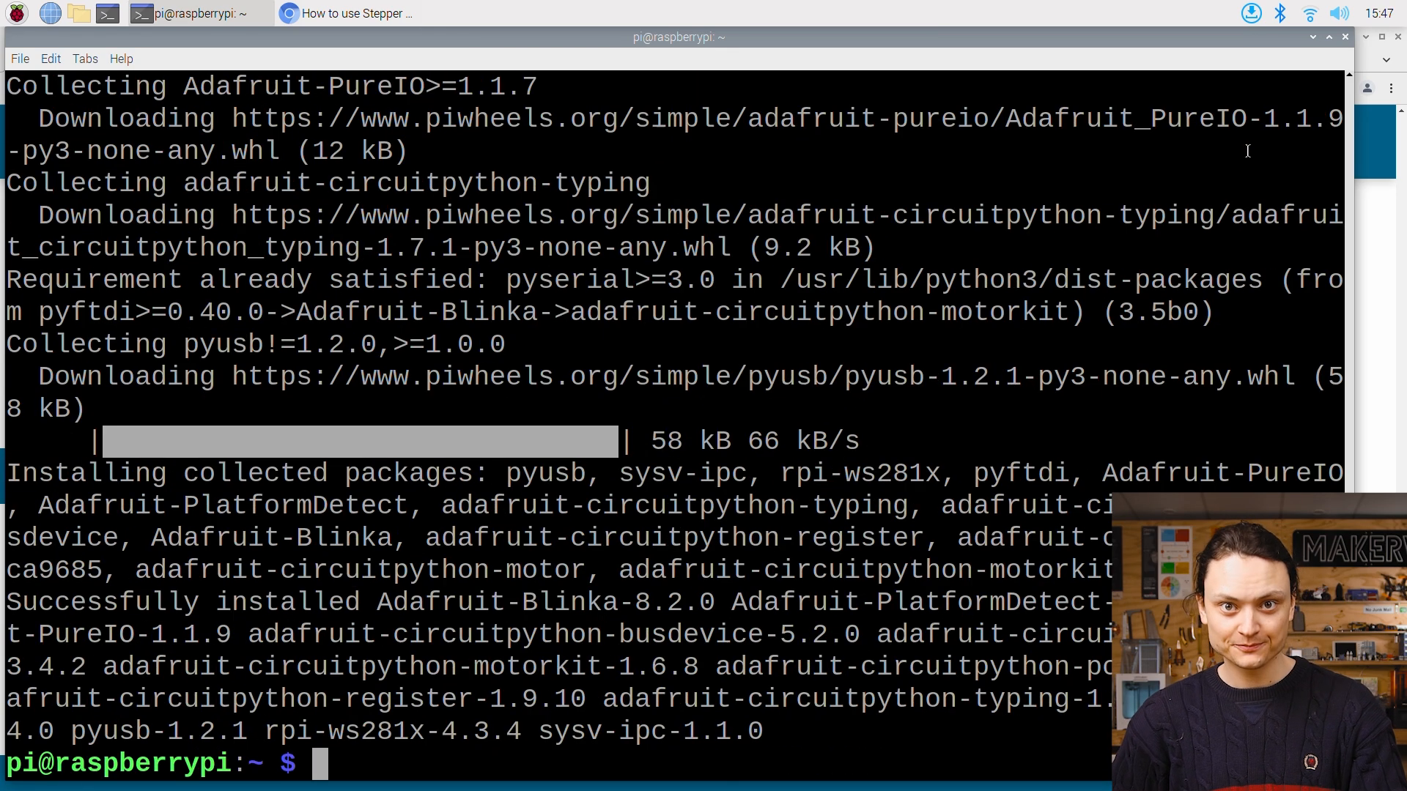
{"action": "left_click", "coordinate": [13, 14]}
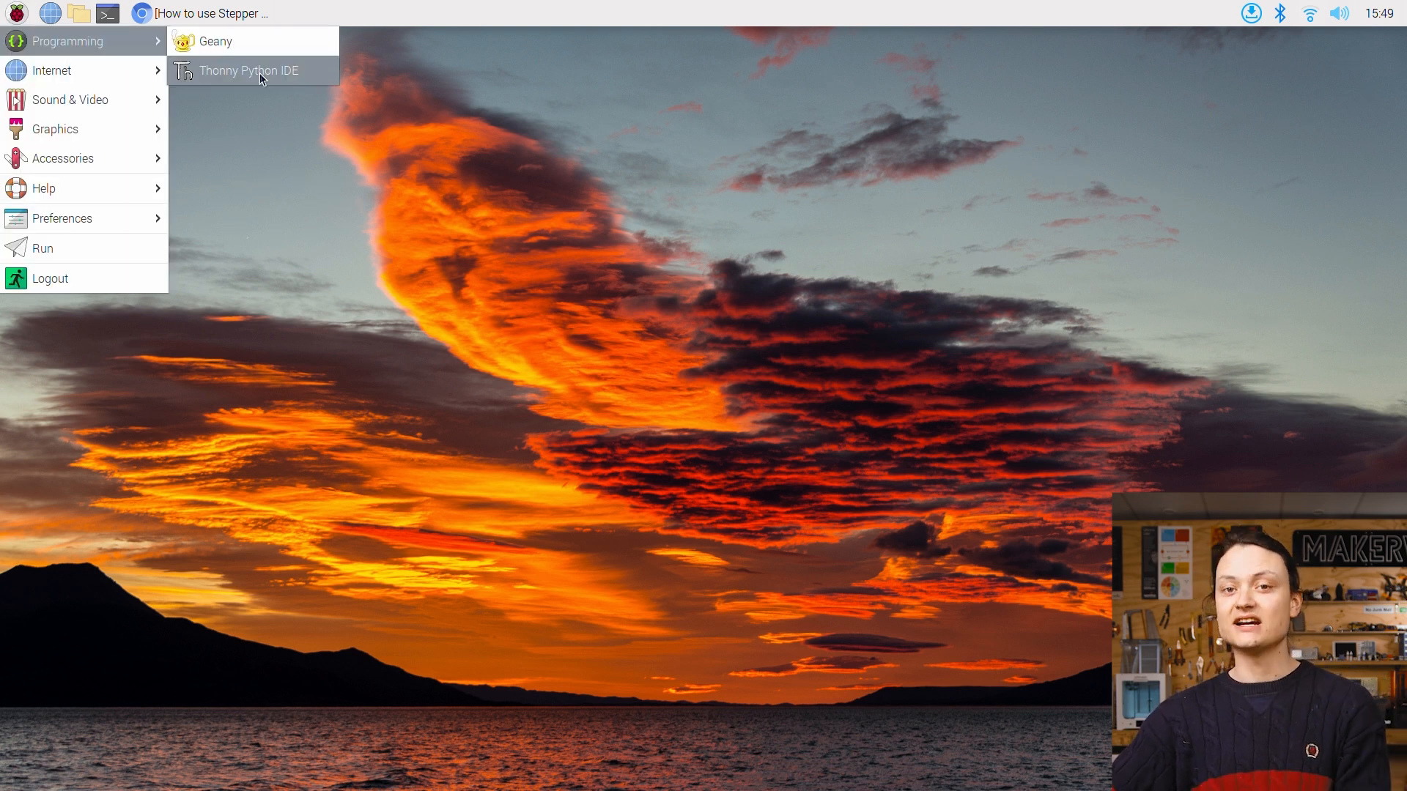
{"action": "mouse_move", "coordinate": [261, 70]}
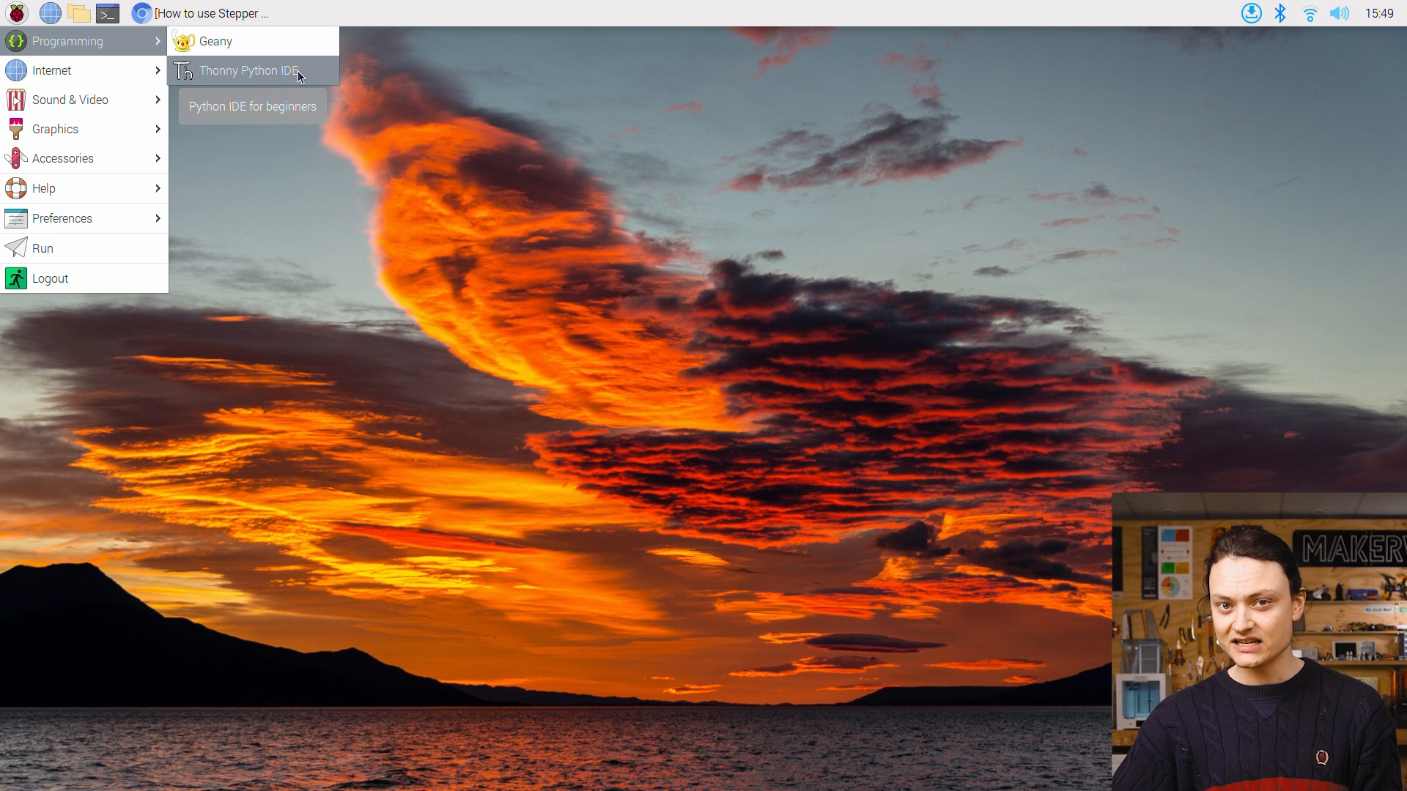
Launch Thonny Python IDE from the Programming menu with a blank untitled script
{"action": "left_click", "coordinate": [249, 70]}
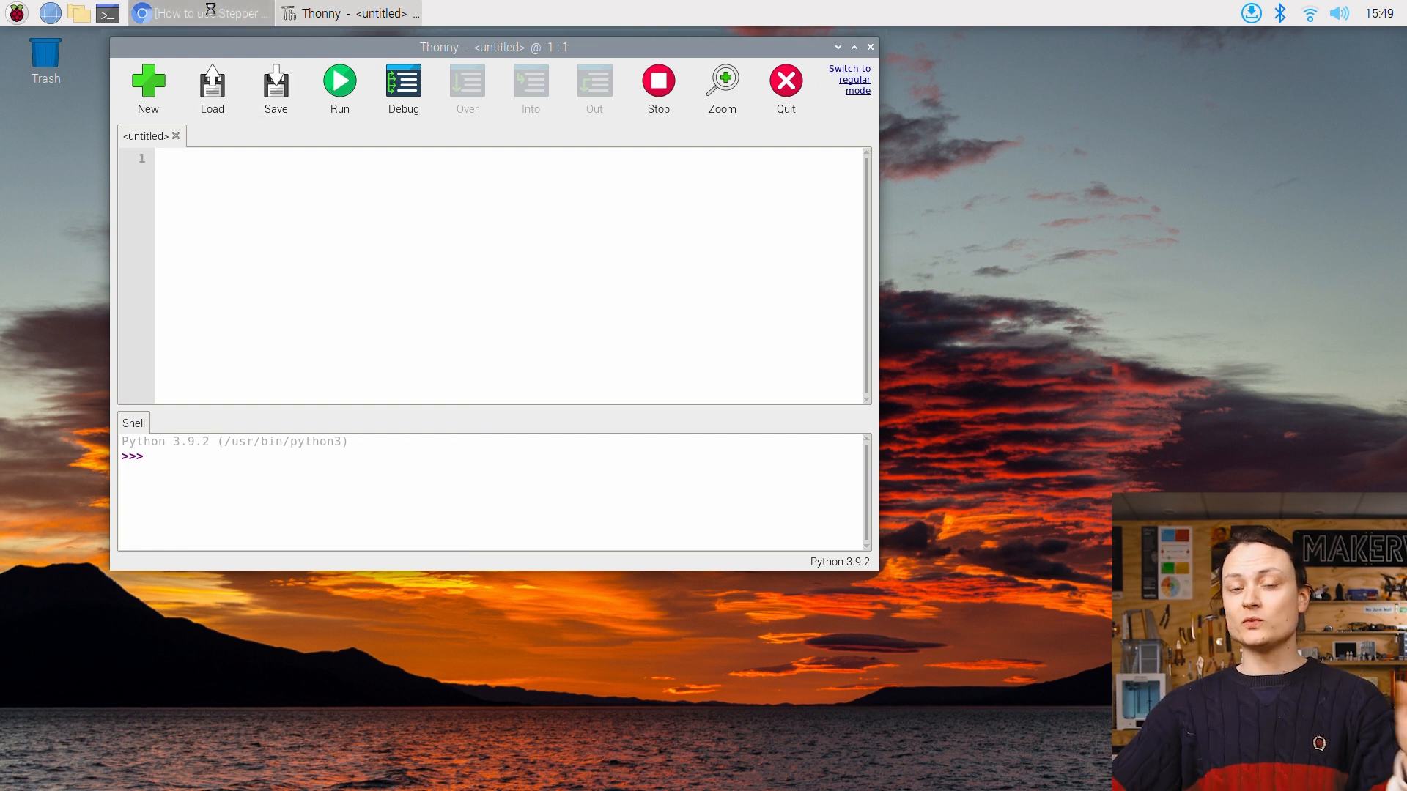
{"action": "left_click", "coordinate": [198, 13]}
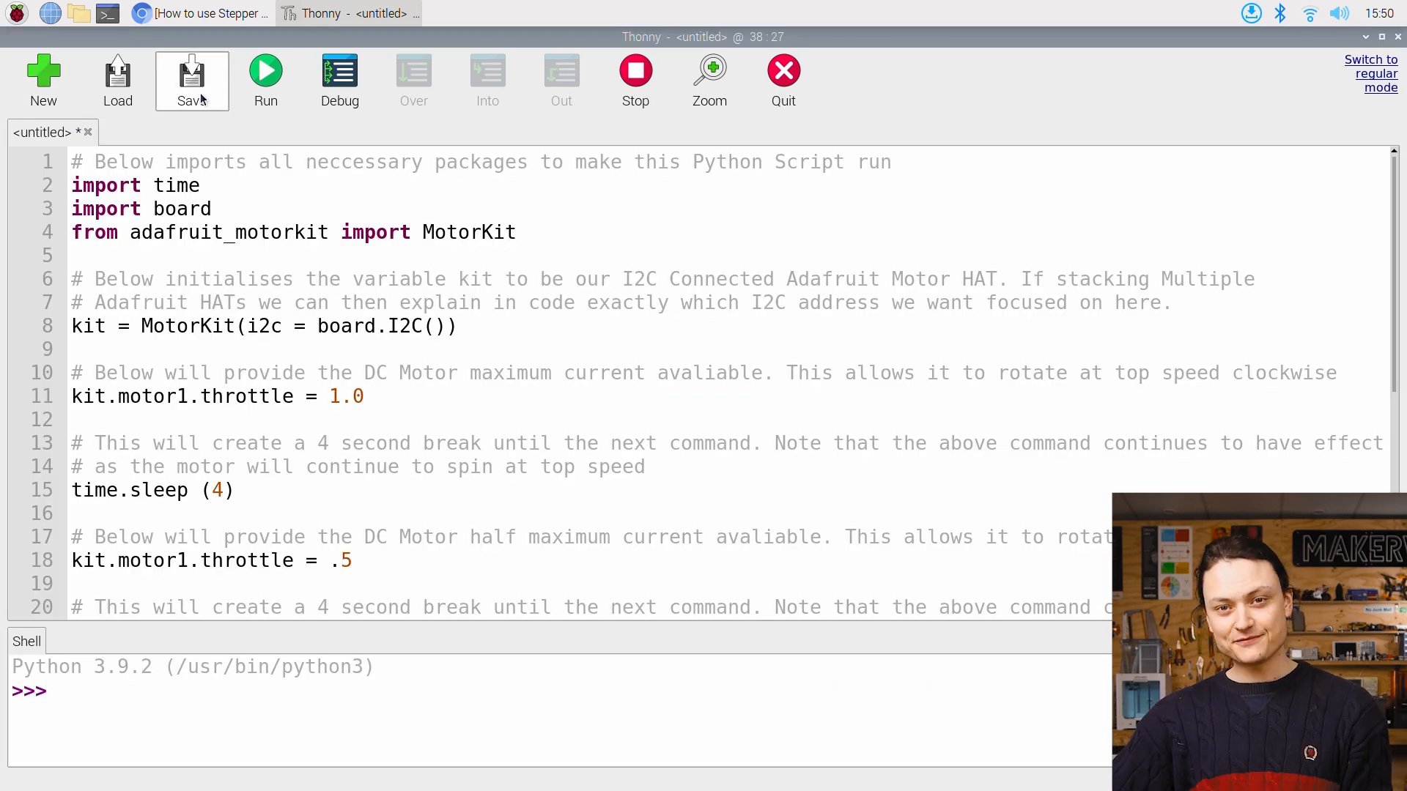
Save the pasted DC motor script as DC-Motor-Control.py and run it from Thonny
{"action": "left_click", "coordinate": [191, 81]}
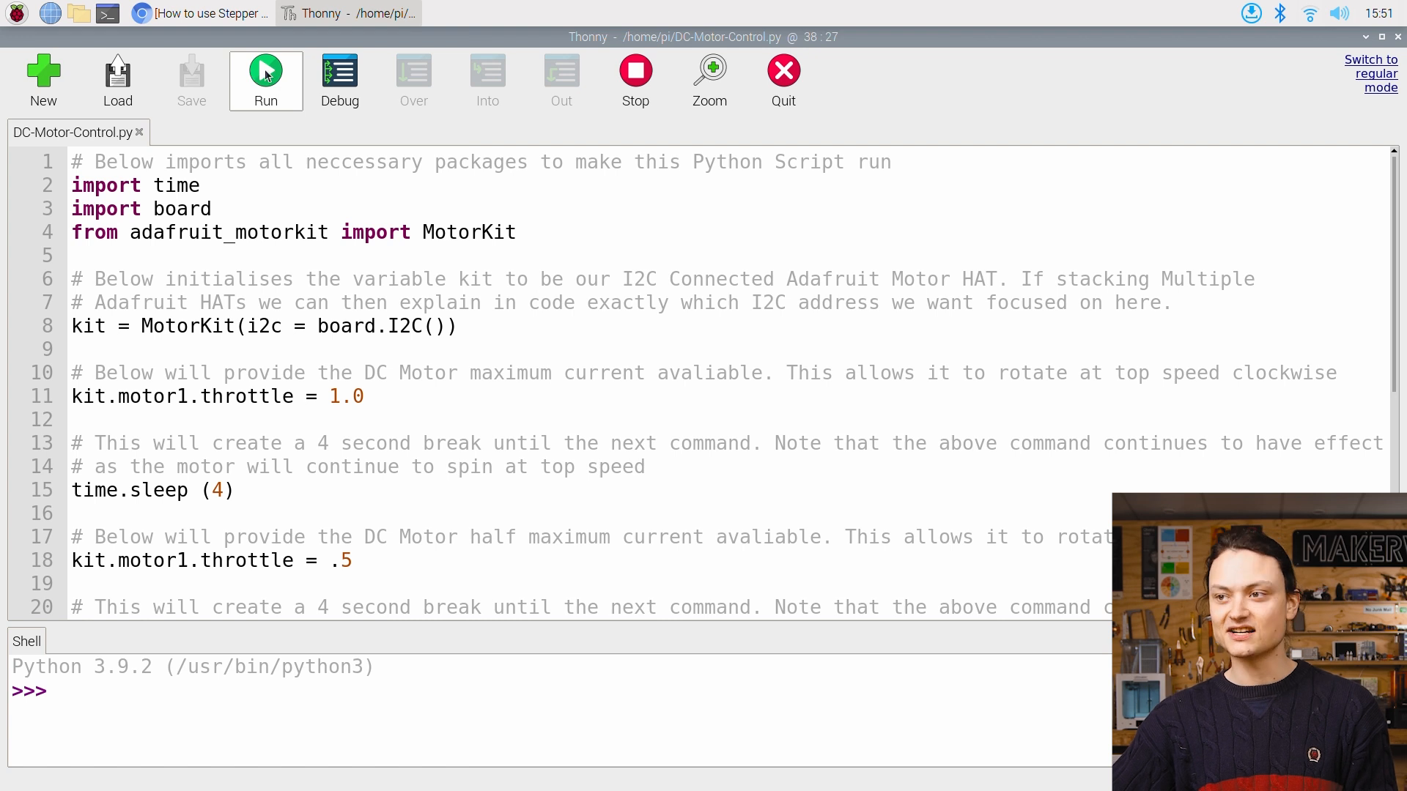
{"action": "left_click", "coordinate": [266, 74]}
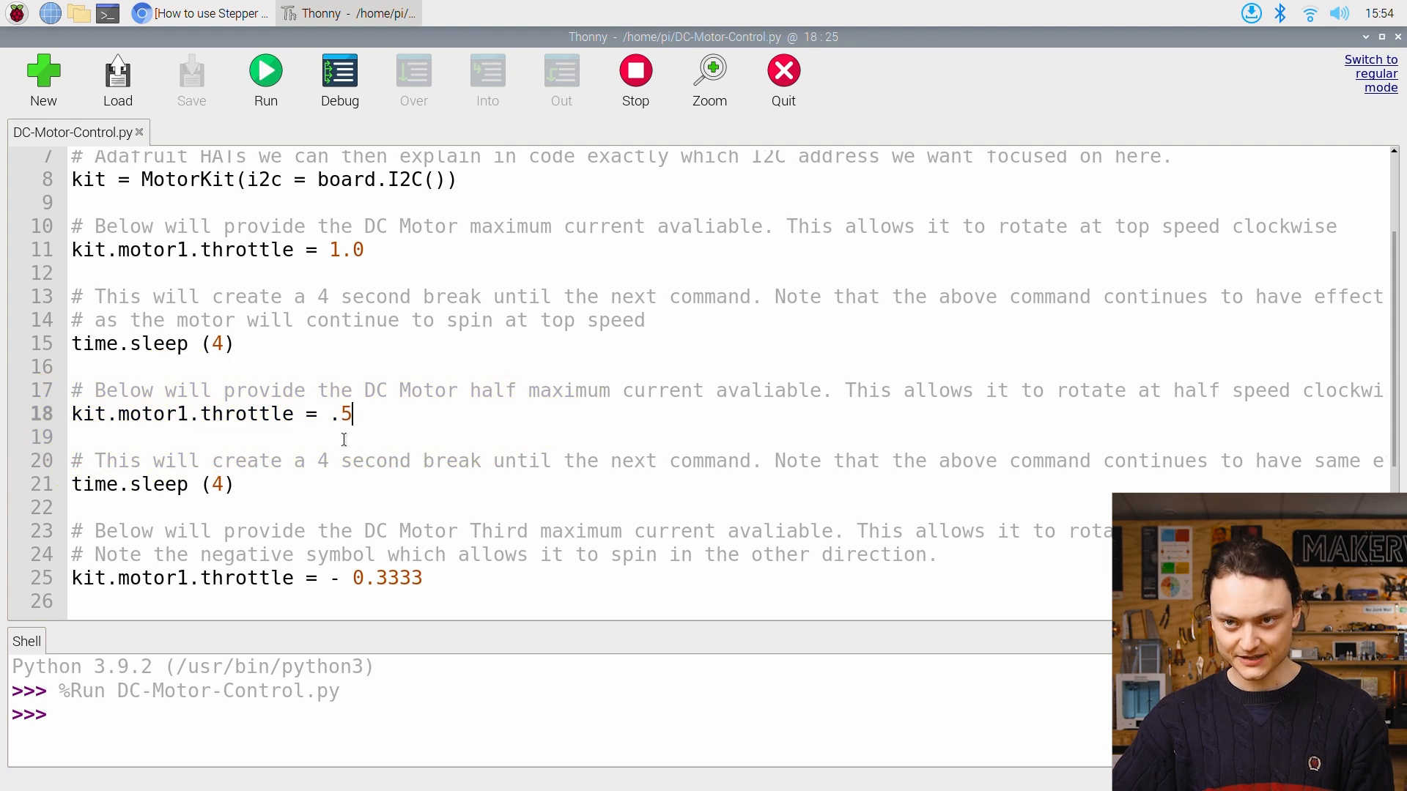
Review the throttle lines of DC-Motor-Control.py and start a new blank script tab
{"action": "scroll", "scroll_direction": "down", "scroll_amount": 3}
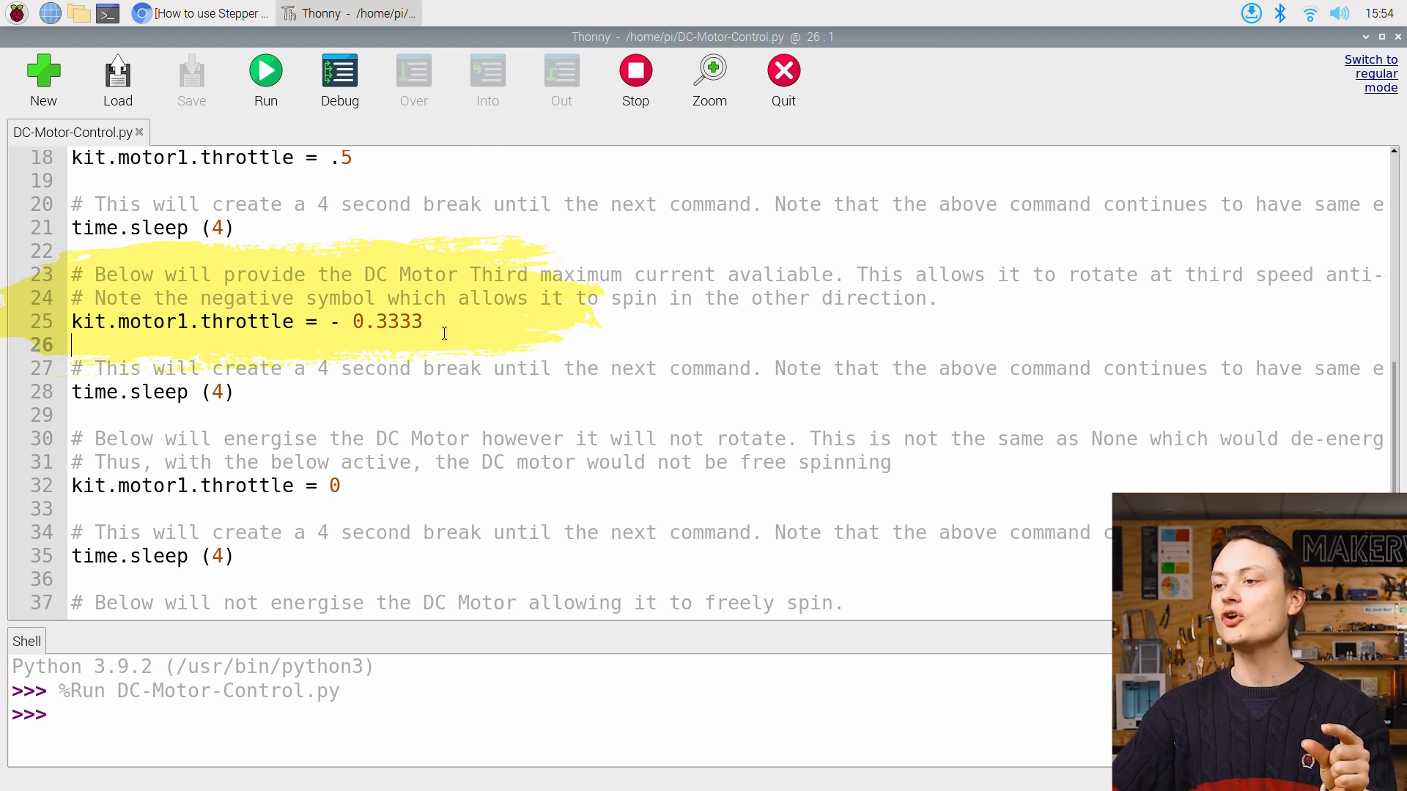
{"action": "left_click", "coordinate": [351, 320]}
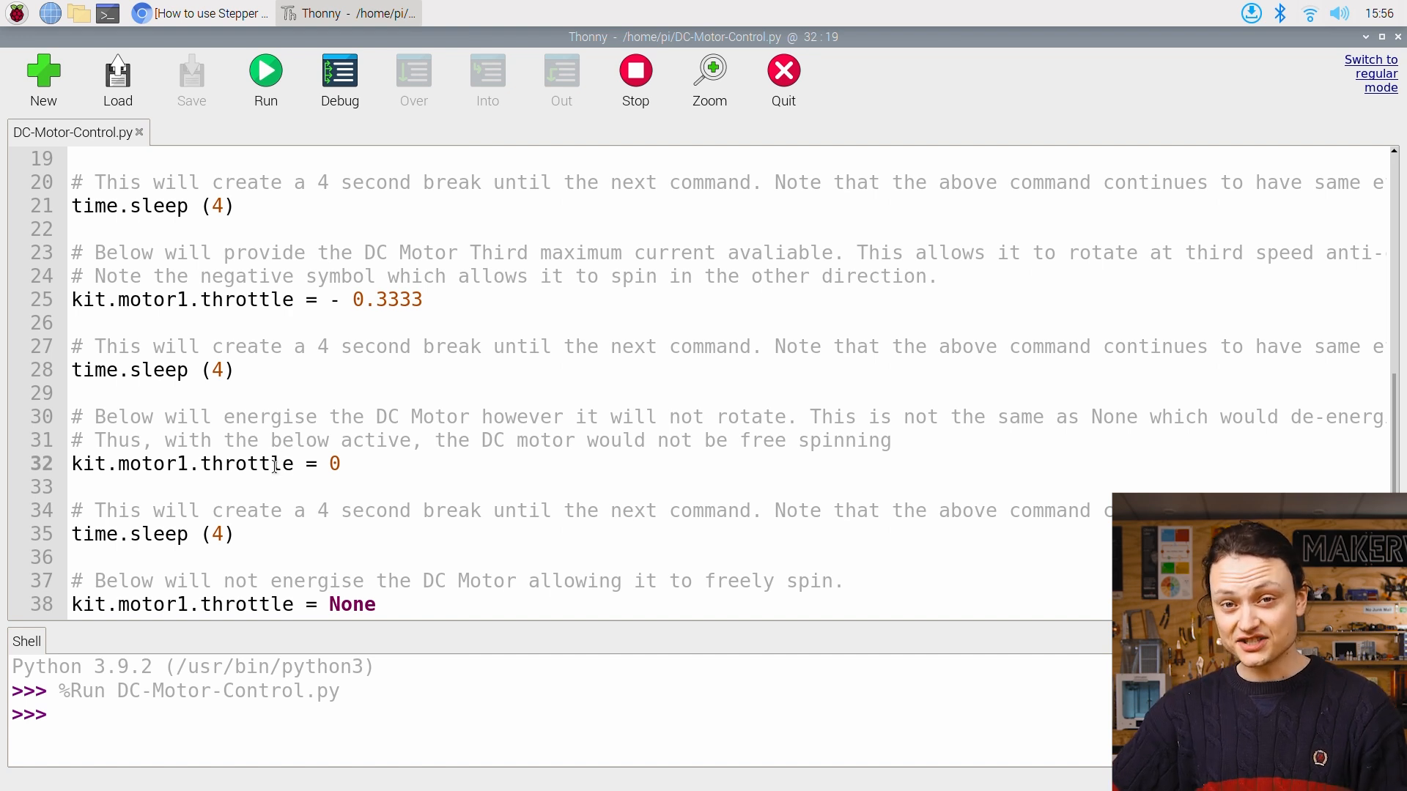
{"action": "left_click_drag", "start_coordinate": [72, 413], "coordinate": [592, 466]}
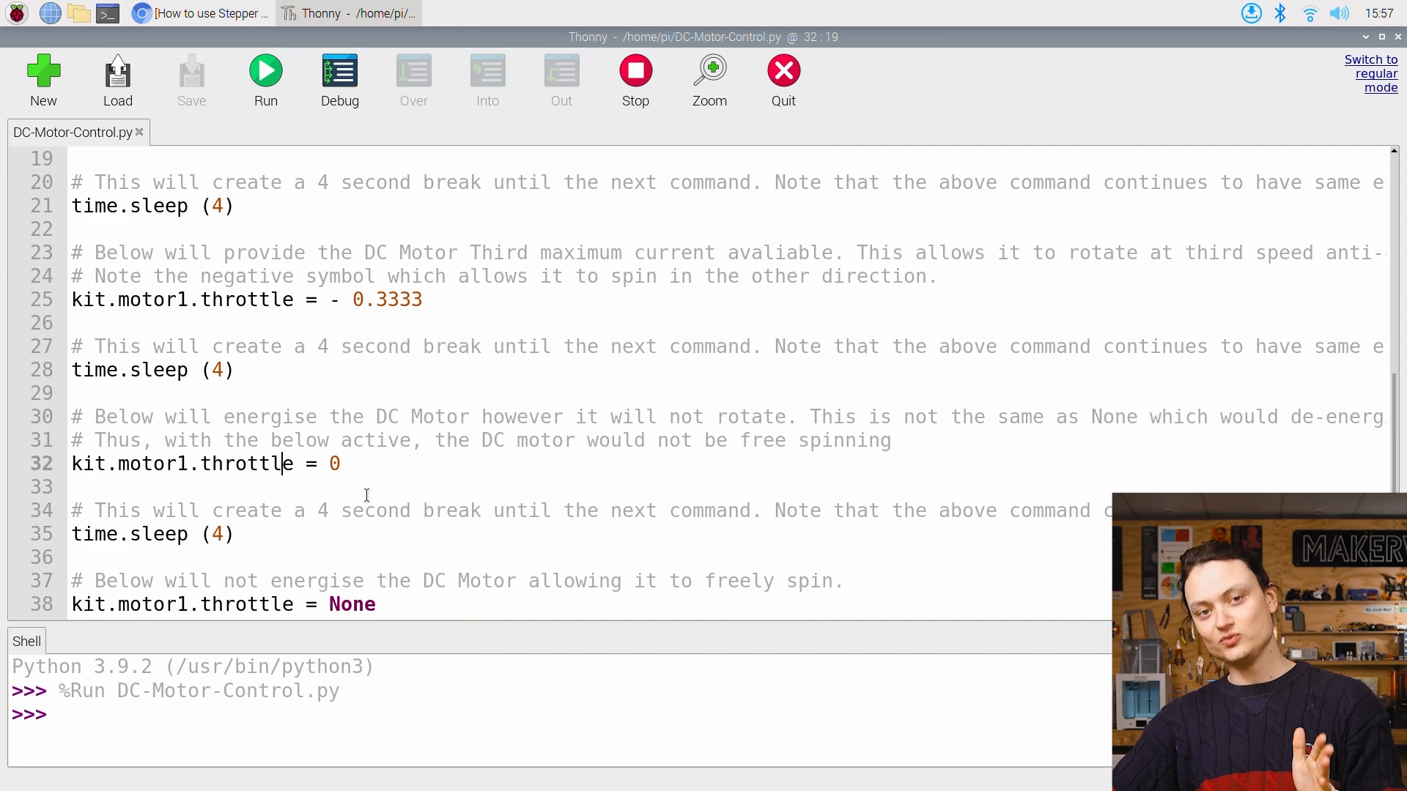
{"action": "left_click", "coordinate": [42, 79]}
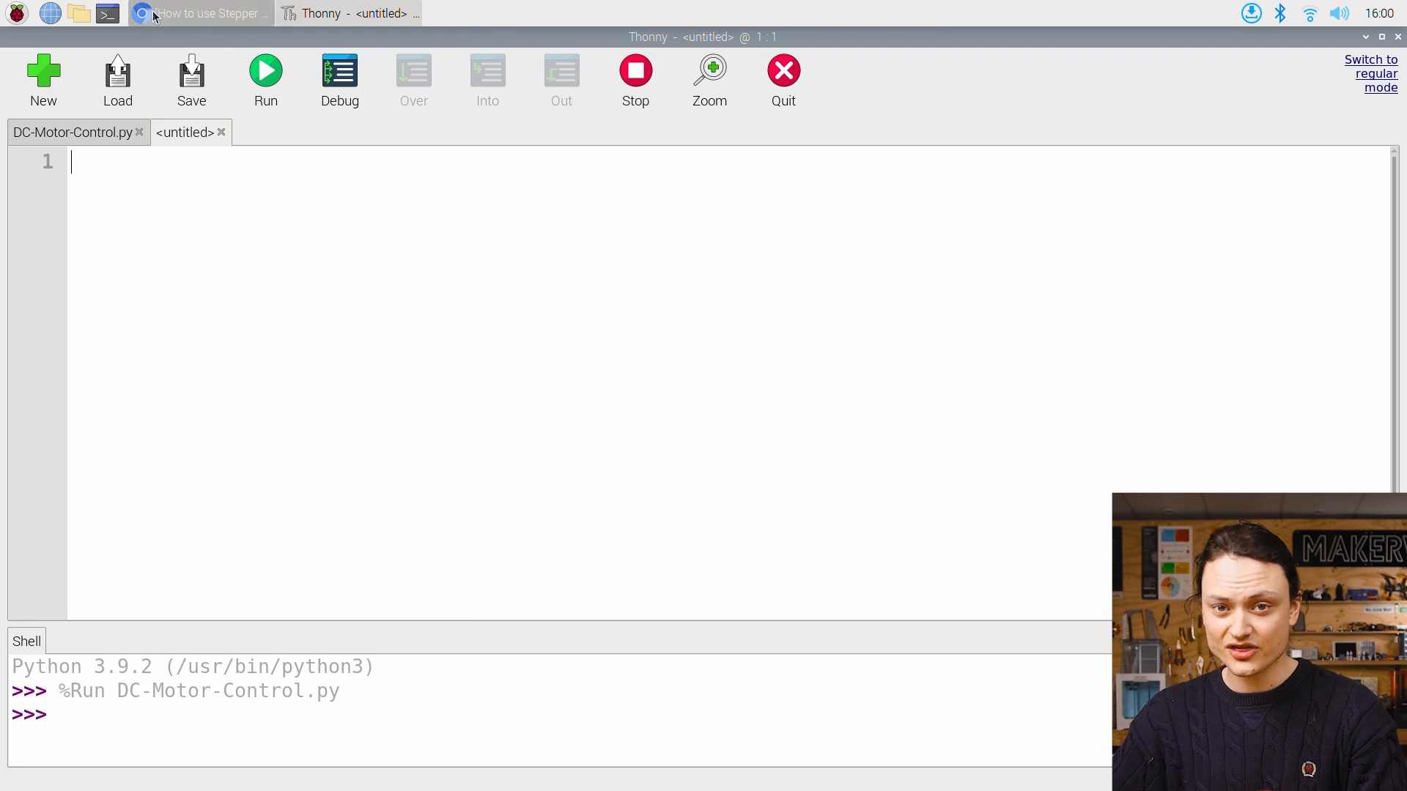
Bring in the stepper code, save it as Stepper-Motor-Control.py, and run it
{"action": "left_click", "coordinate": [200, 13]}
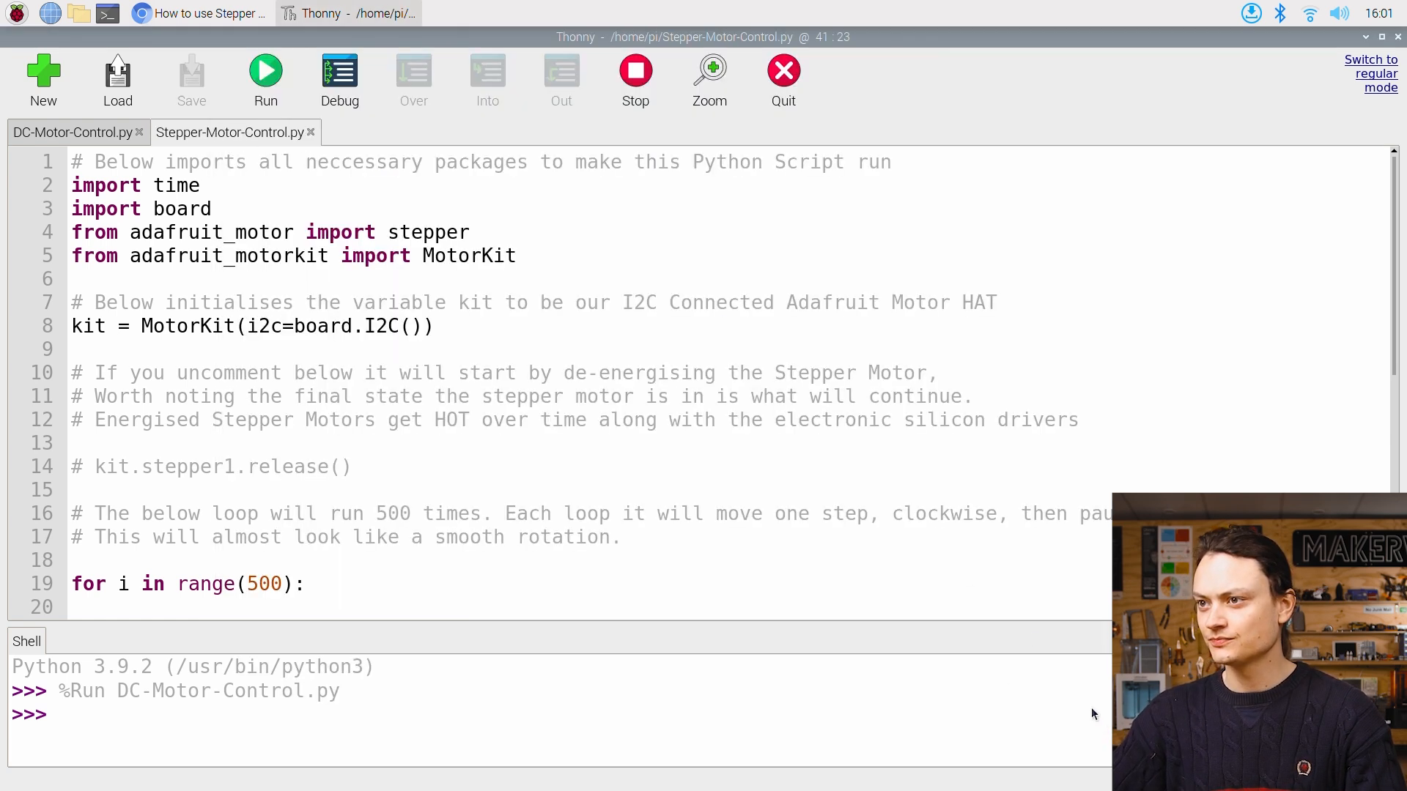
{"action": "left_click", "coordinate": [532, 261]}
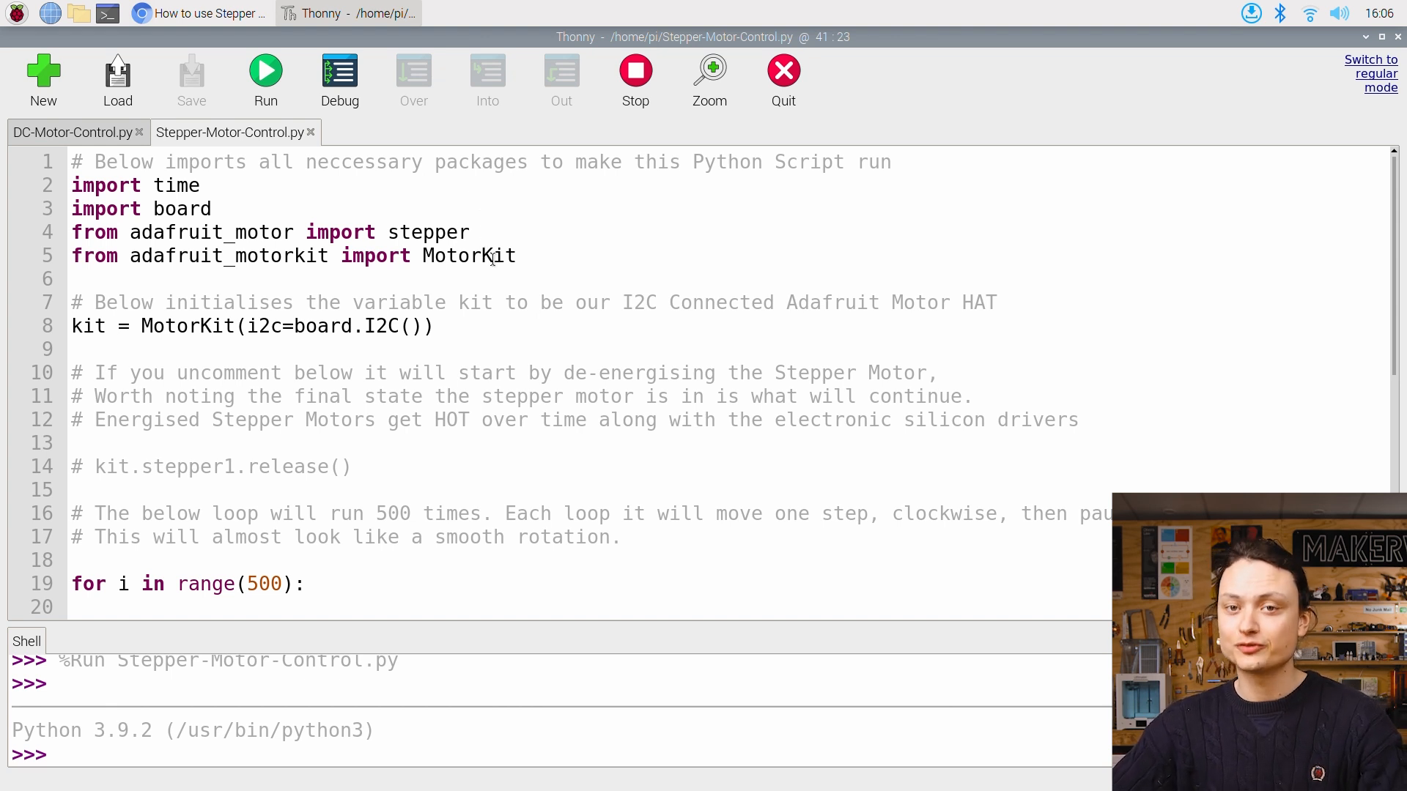
{"action": "left_click_drag", "start_coordinate": [71, 184], "coordinate": [523, 255]}
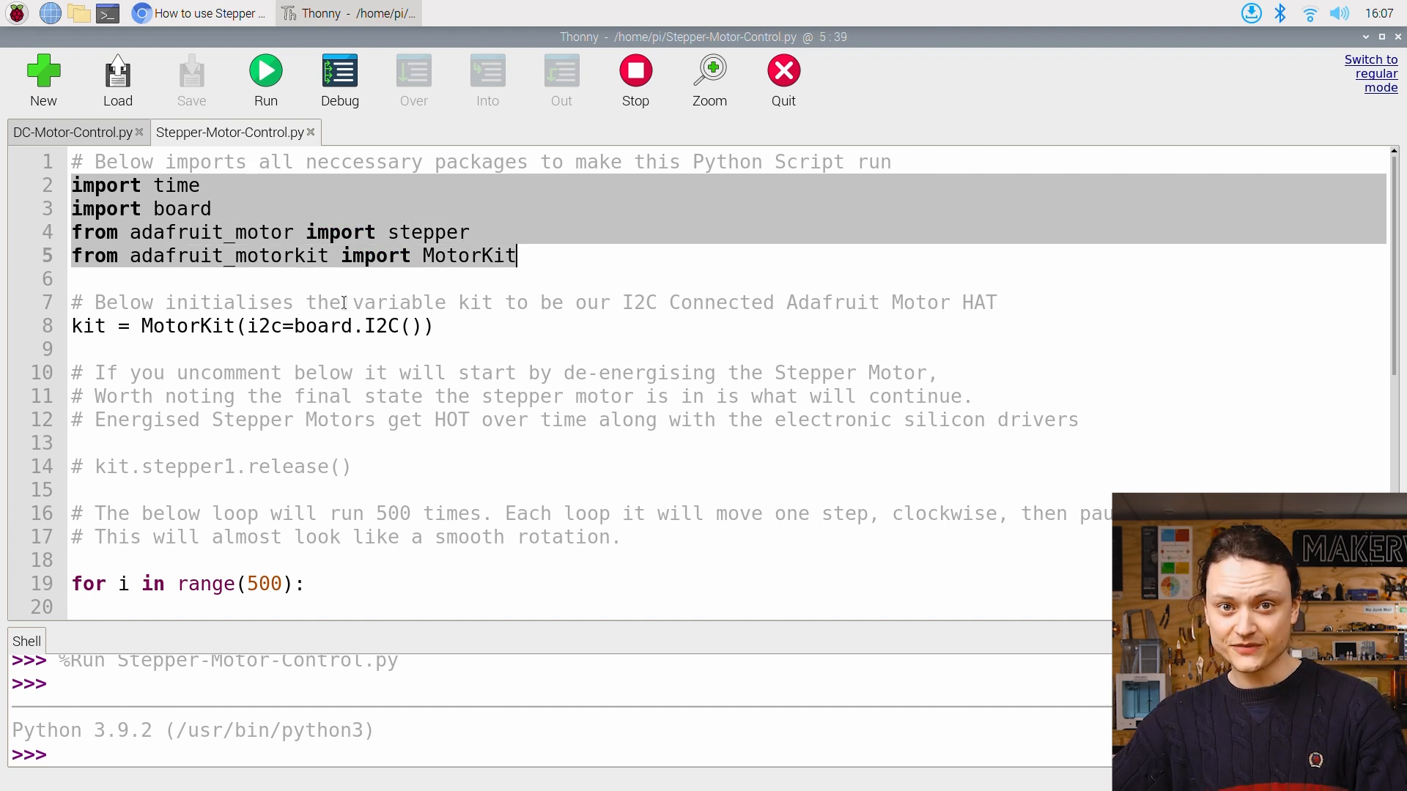
{"action": "left_click", "coordinate": [89, 325]}
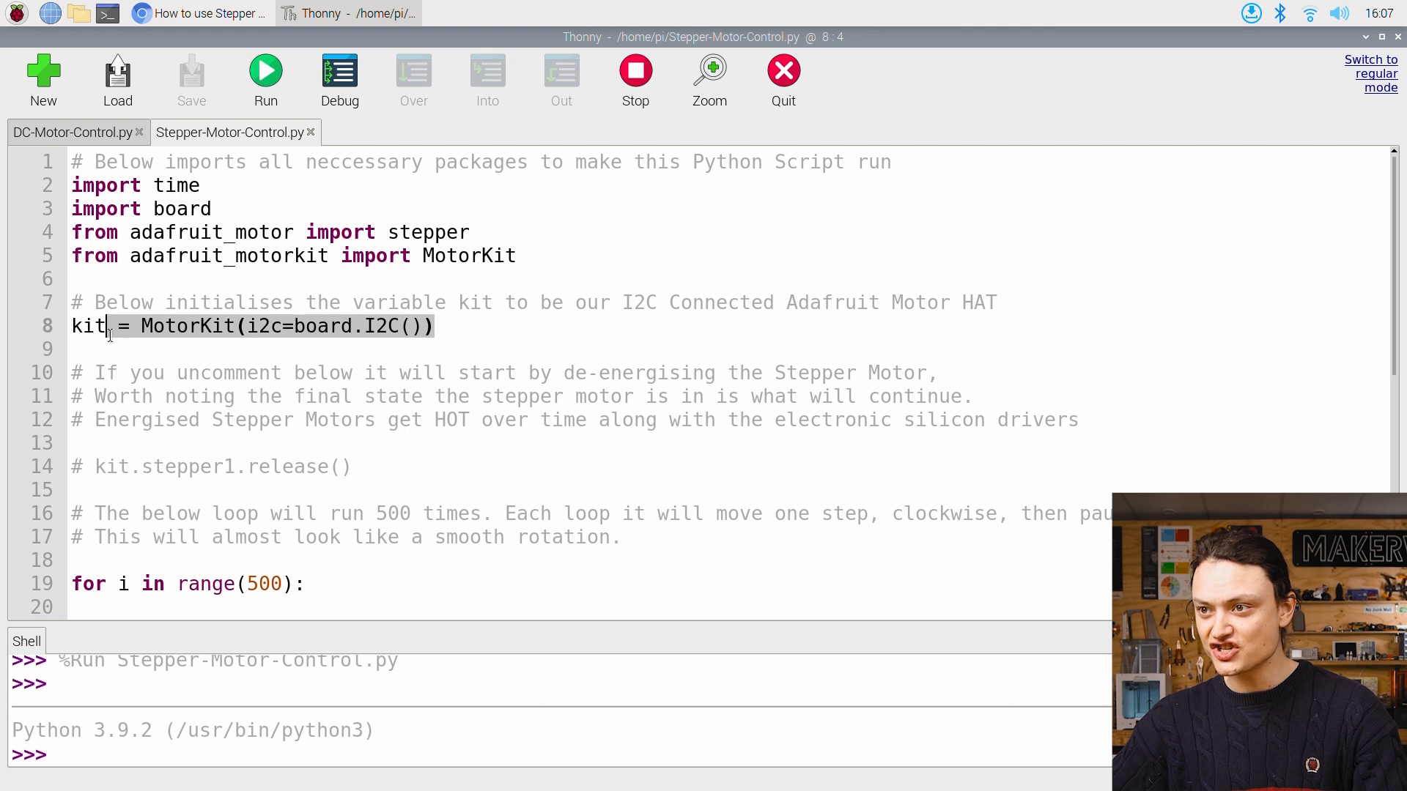
{"action": "scroll", "scroll_direction": "down", "scroll_amount": 3}
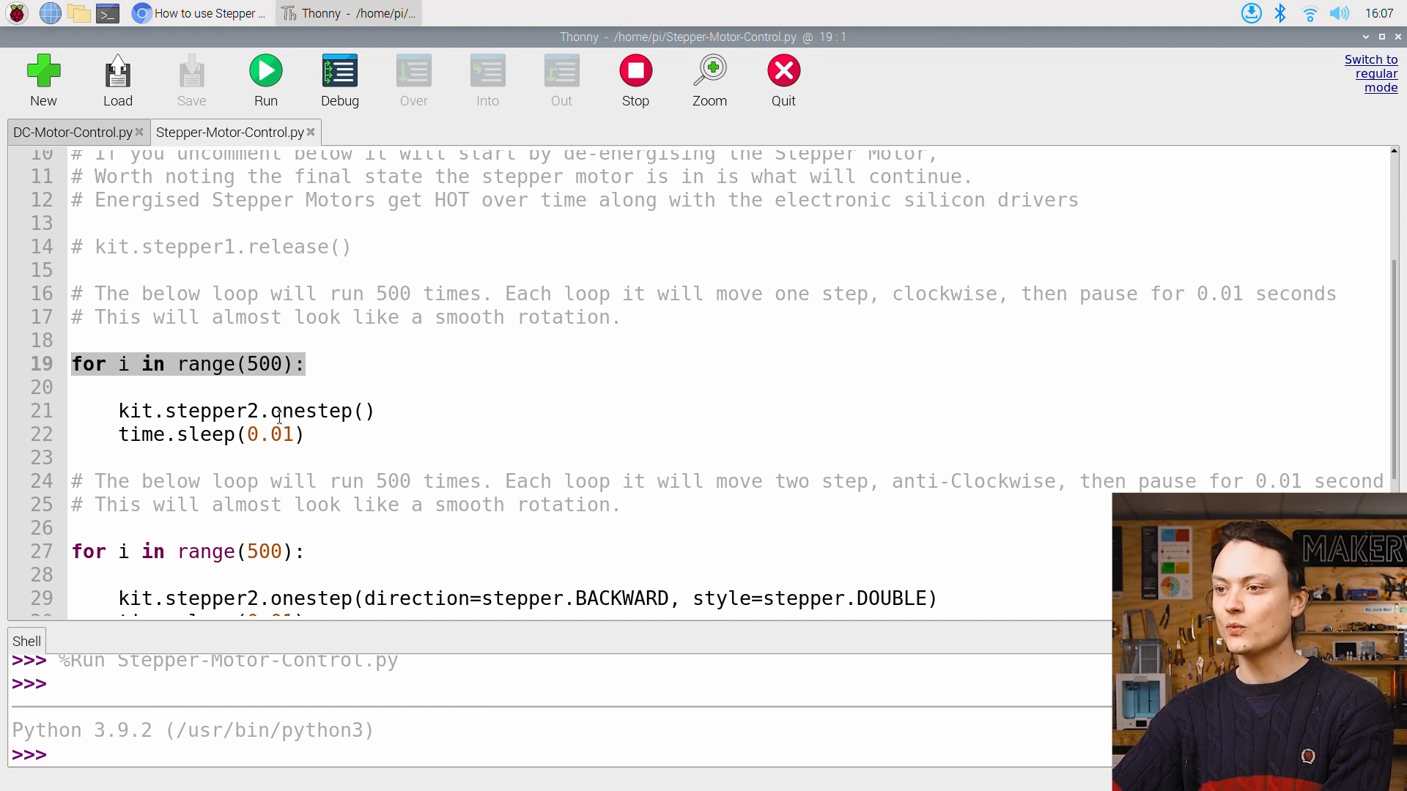
{"action": "double_click", "coordinate": [320, 410]}
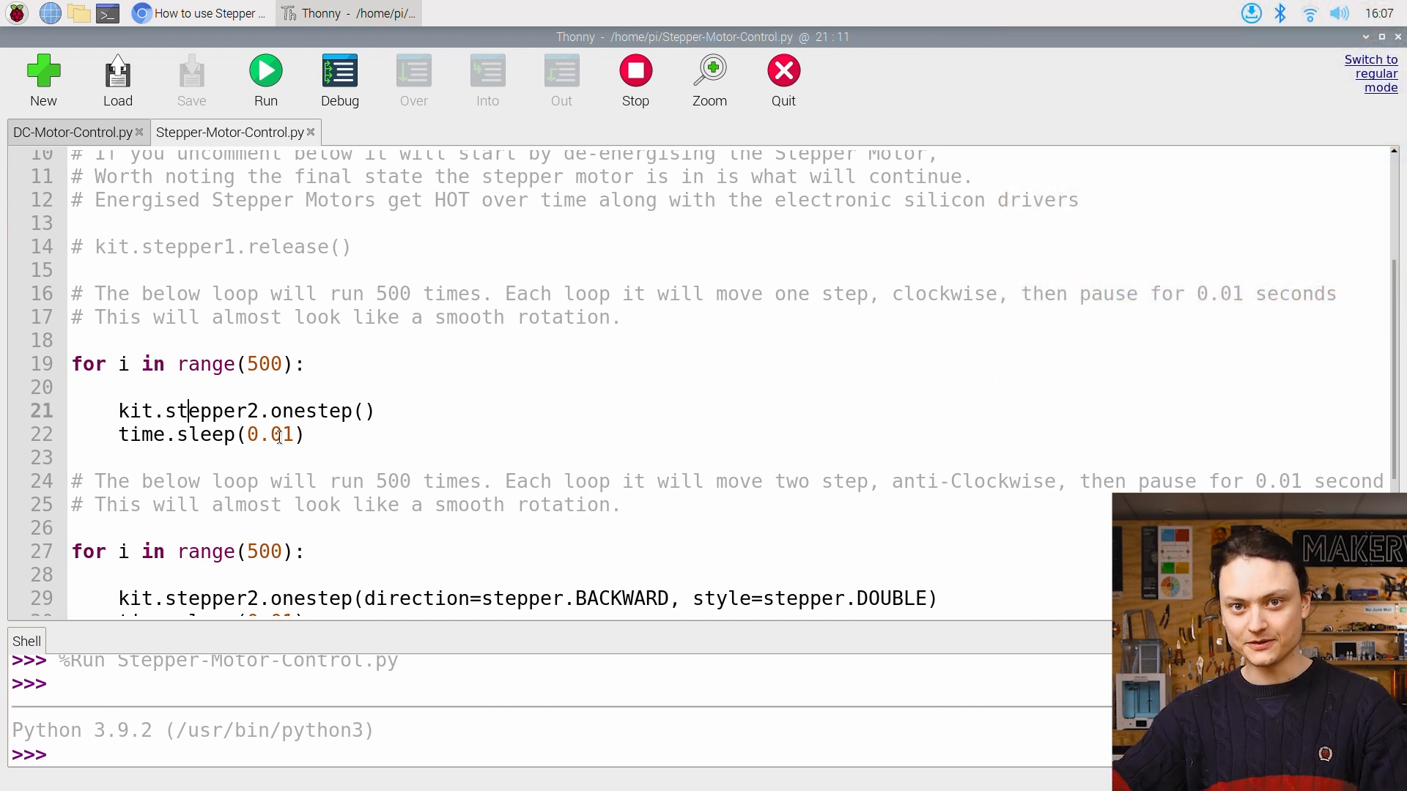
{"action": "scroll", "scroll_direction": "down", "scroll_amount": 3}
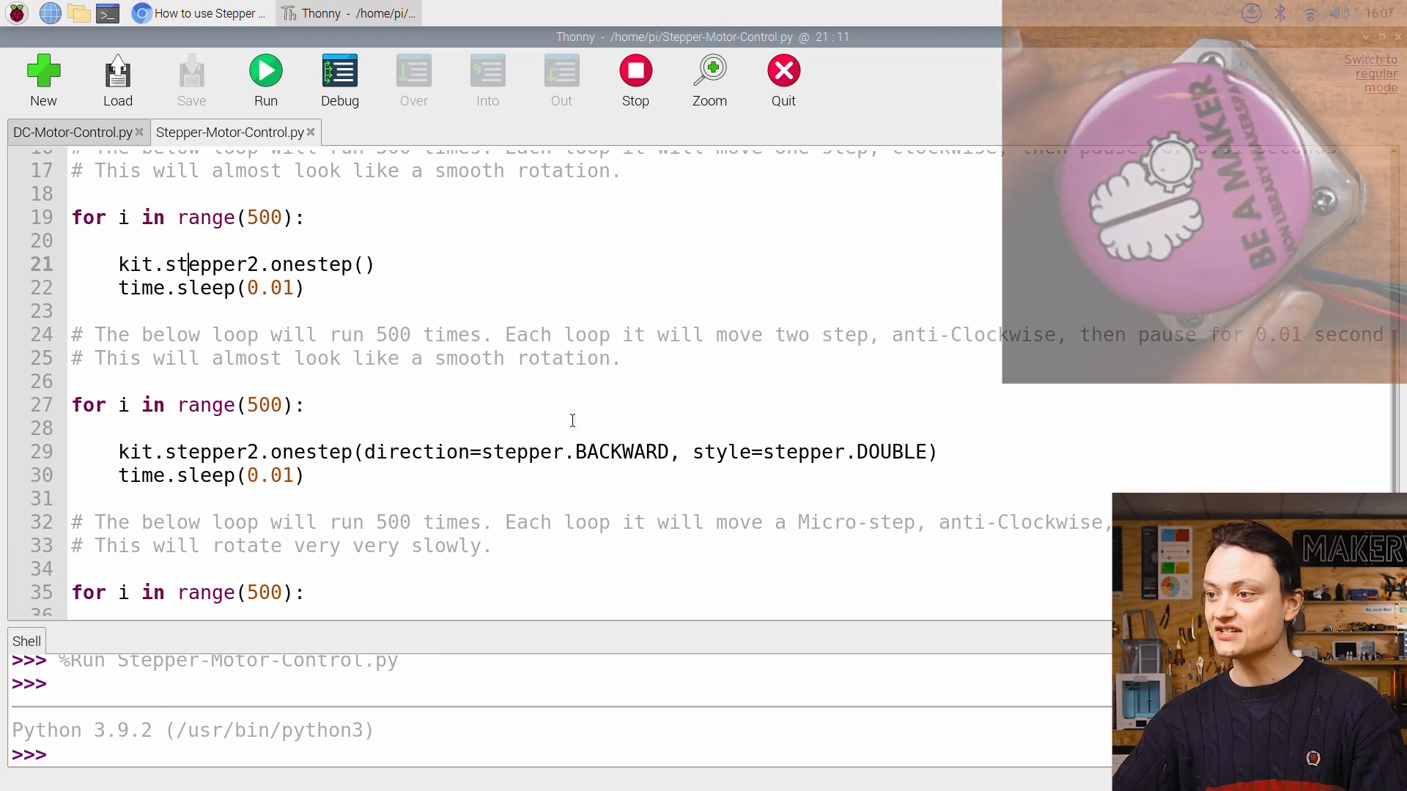
{"action": "double_click", "coordinate": [621, 452]}
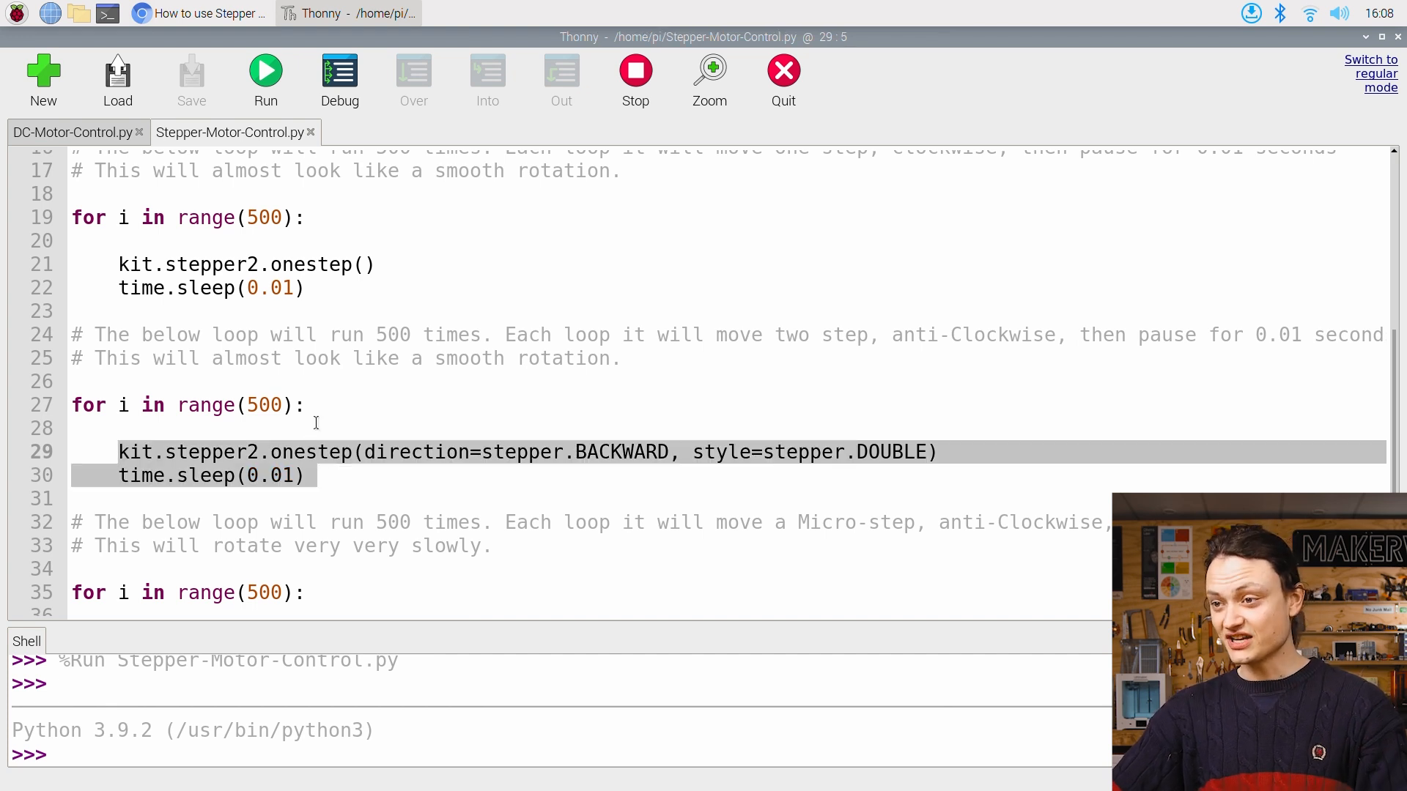
{"action": "scroll", "scroll_direction": "down", "scroll_amount": 3}
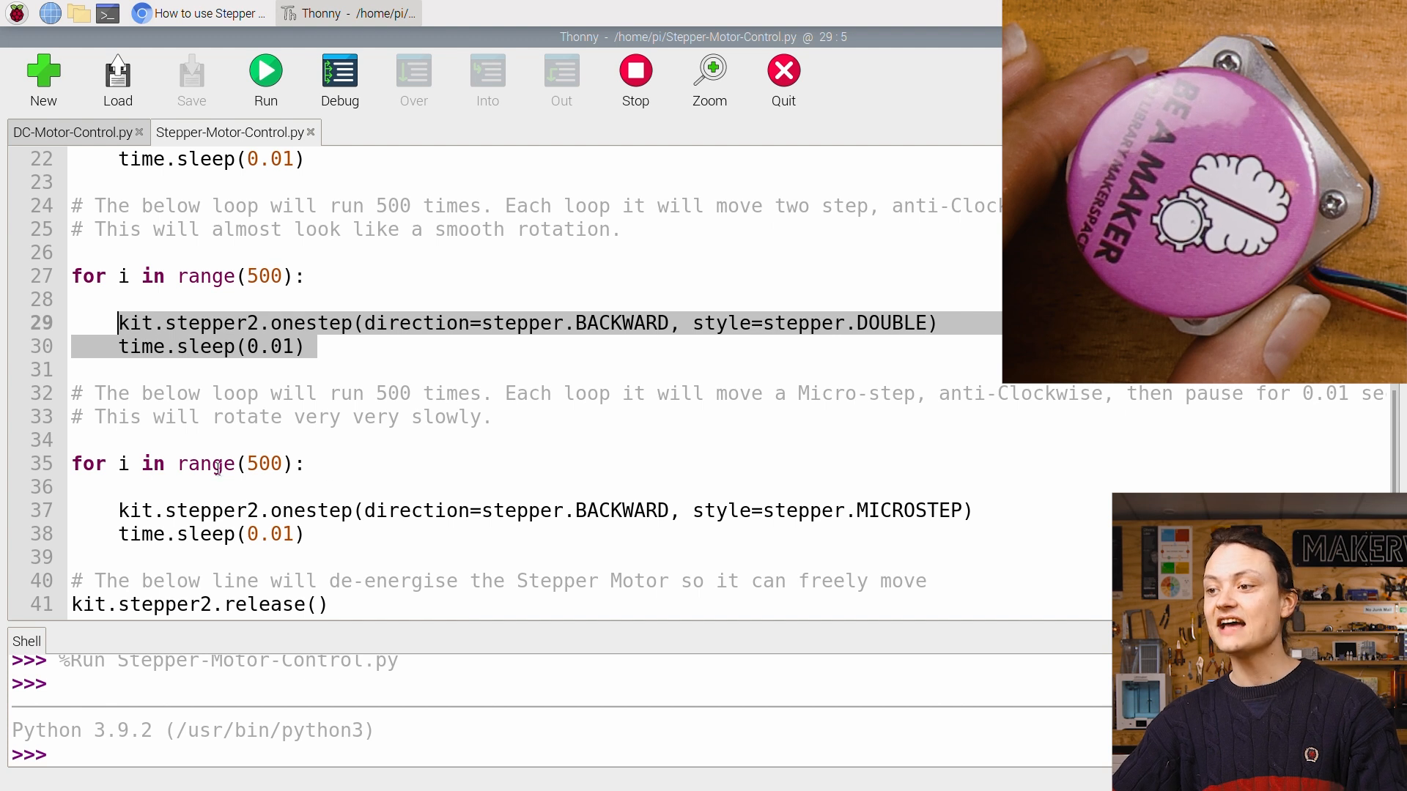
{"action": "double_click", "coordinate": [917, 510]}
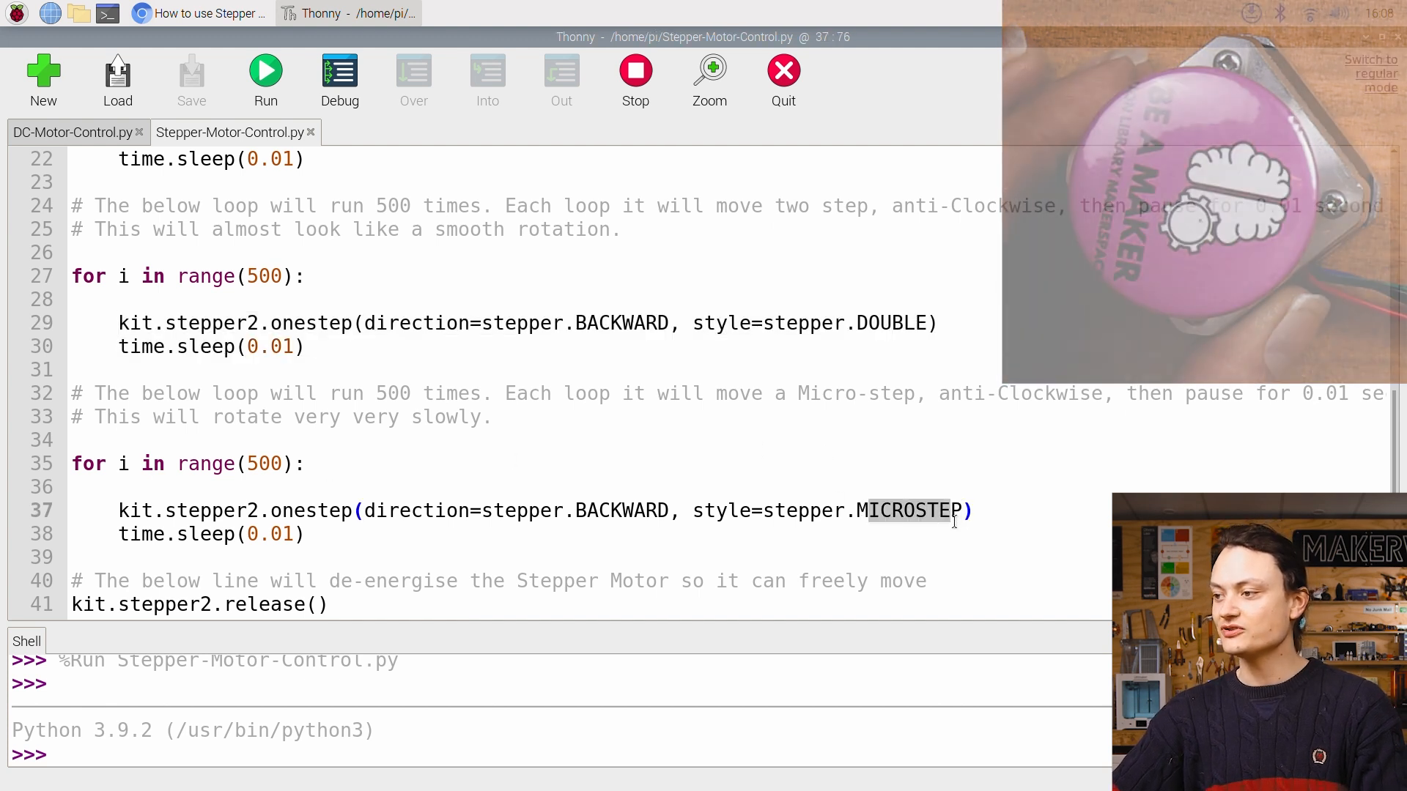